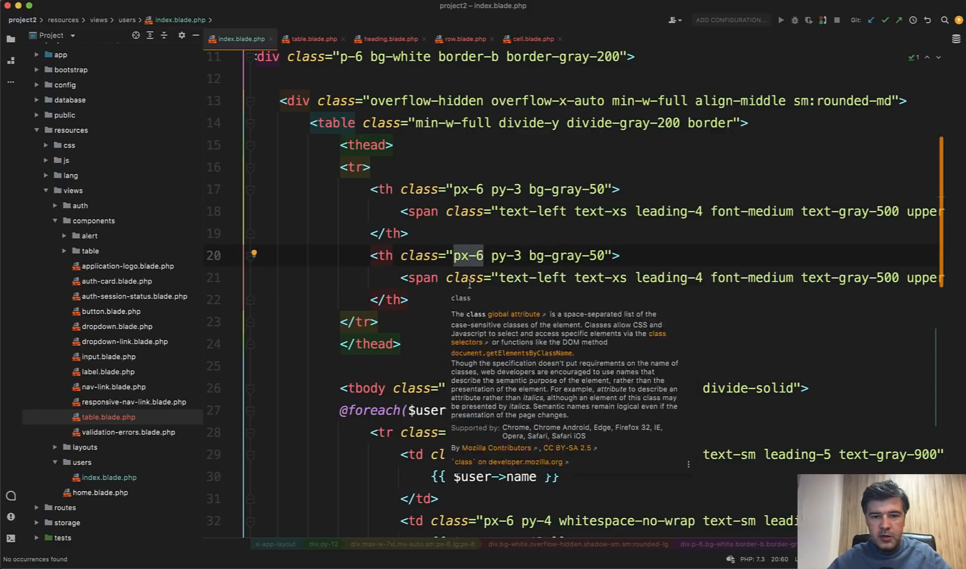
mouse_move(465, 265)
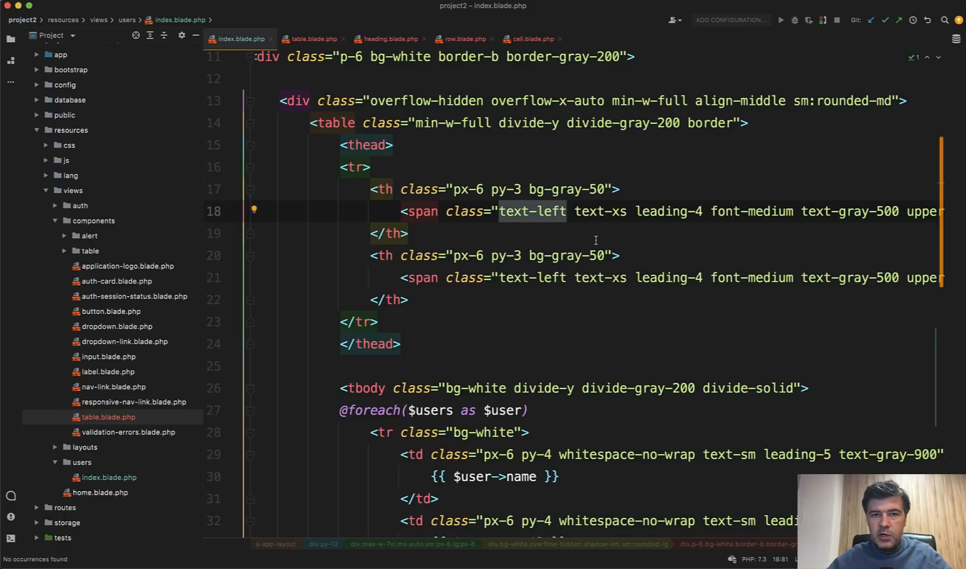
mouse_move(516, 239)
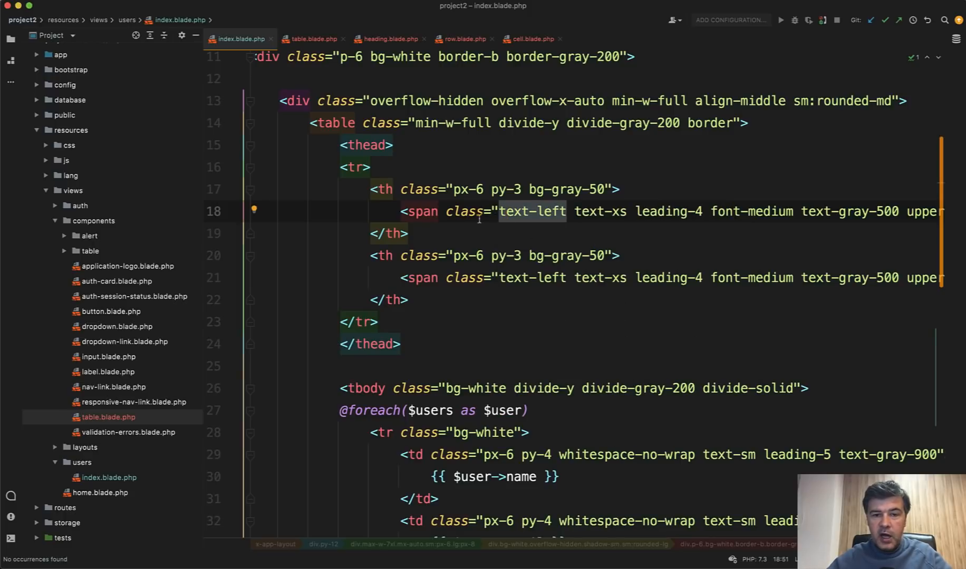
mouse_move(421, 255)
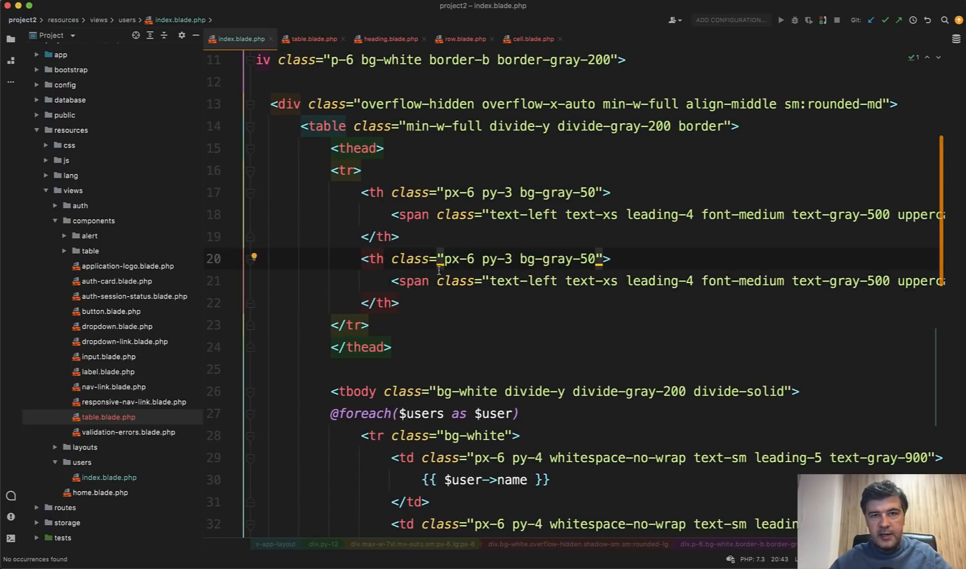
Scroll the users index view and select the user name output expression.
scroll("down", 3)
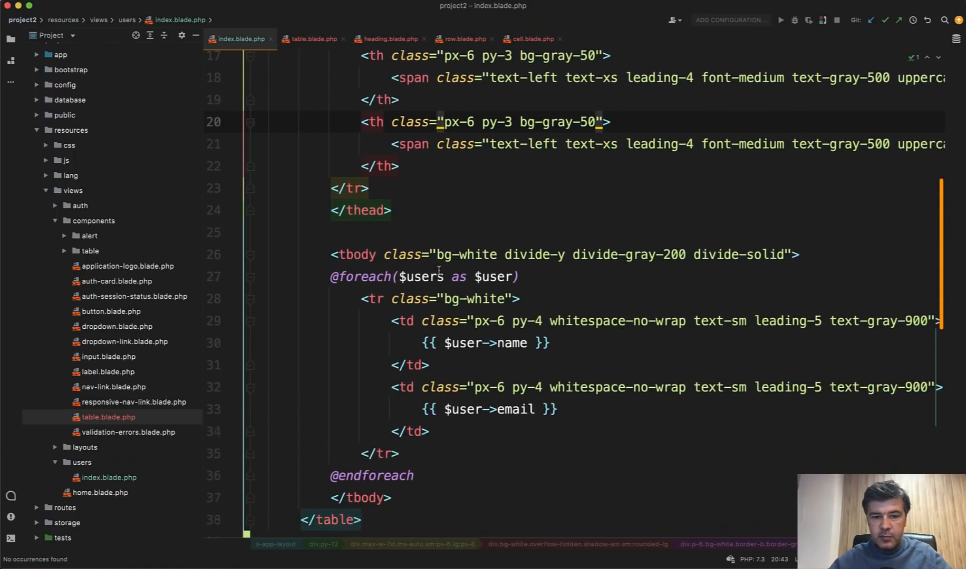
scroll("down", 3)
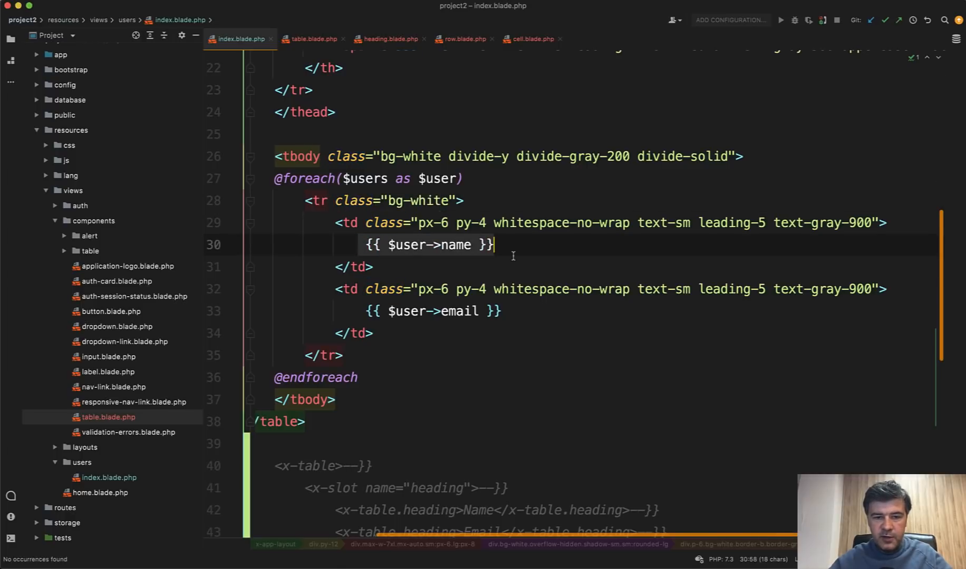
double_click(431, 245)
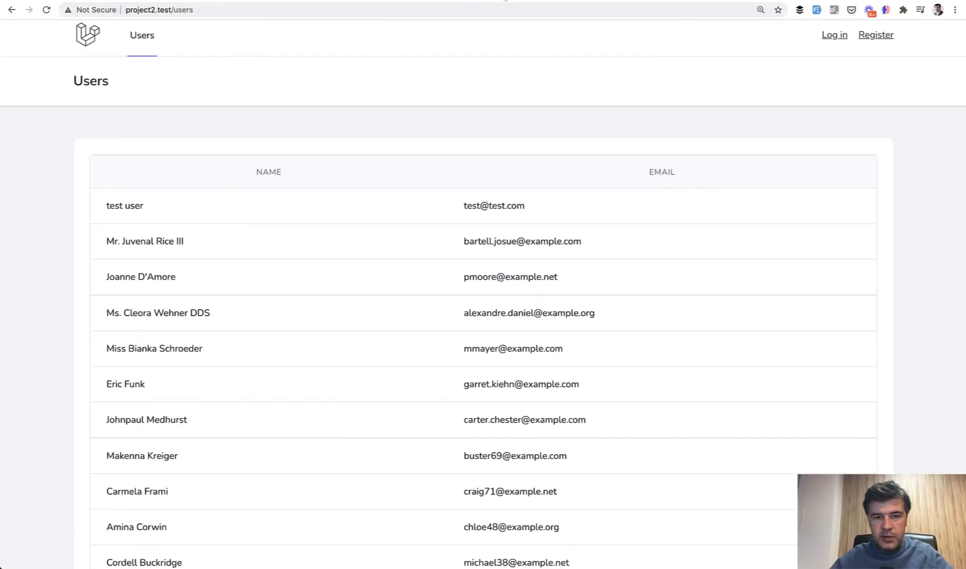
mouse_move(477, 266)
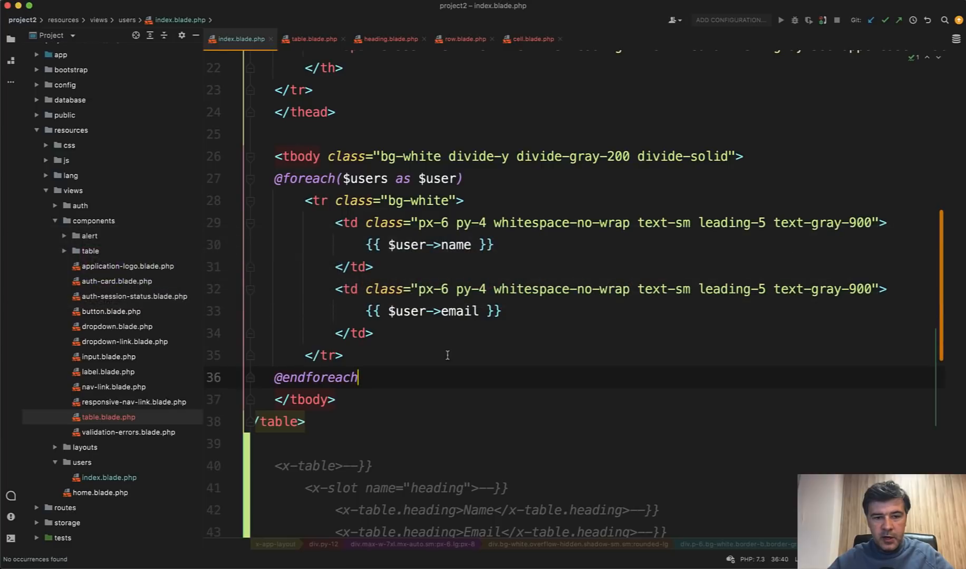
scroll("down", 3)
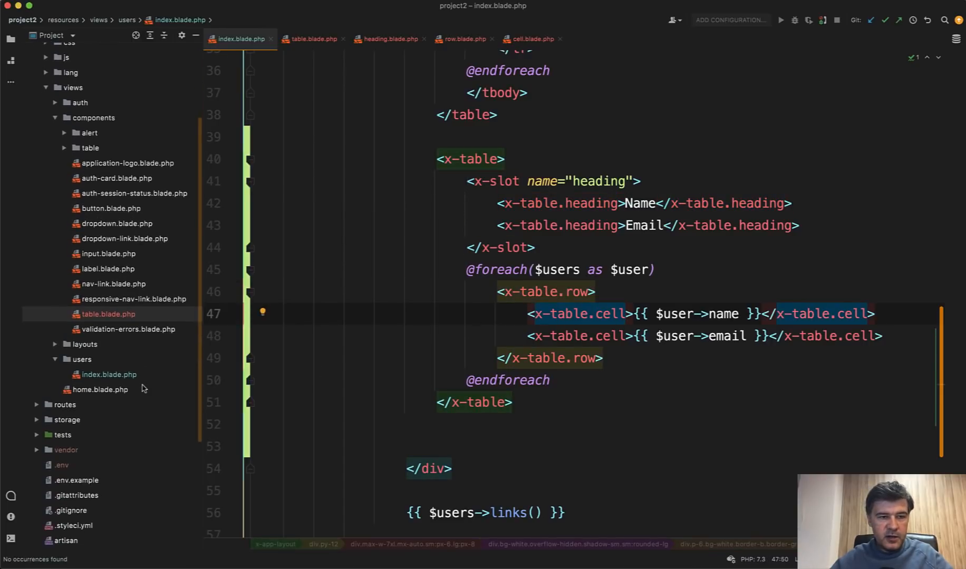
Compare the table component template's heading output against the users index view markup.
left_click(311, 39)
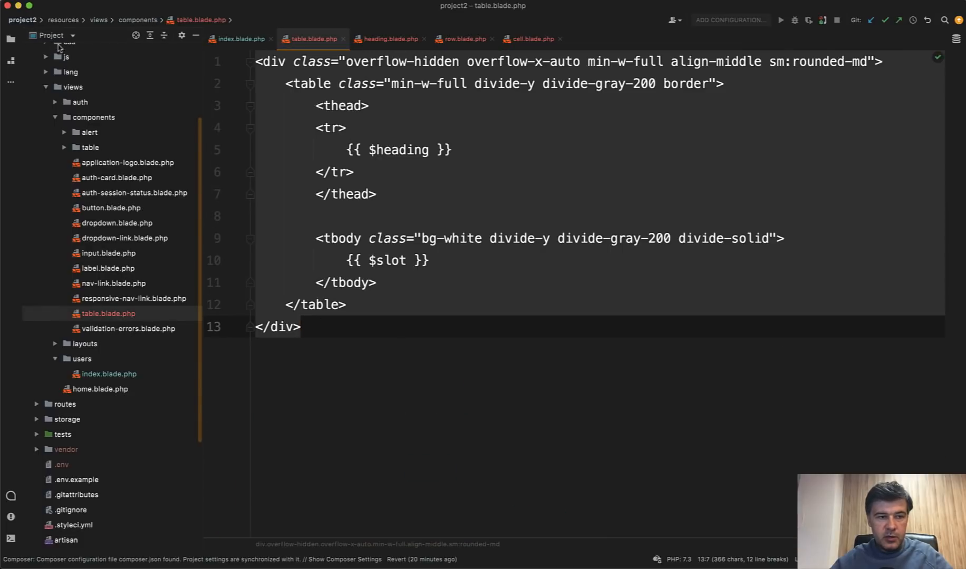
mouse_move(406, 369)
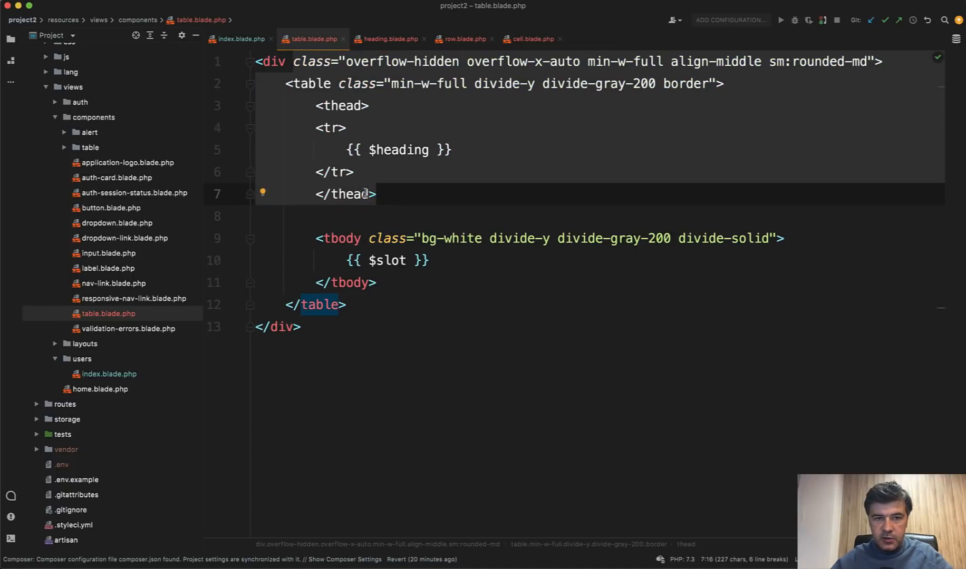
left_click(239, 39)
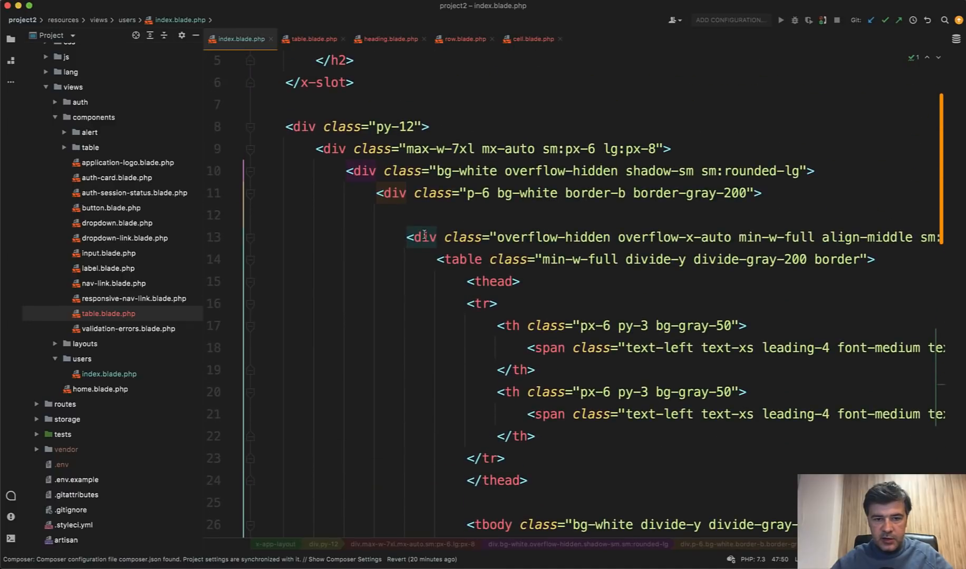
scroll("down", 3)
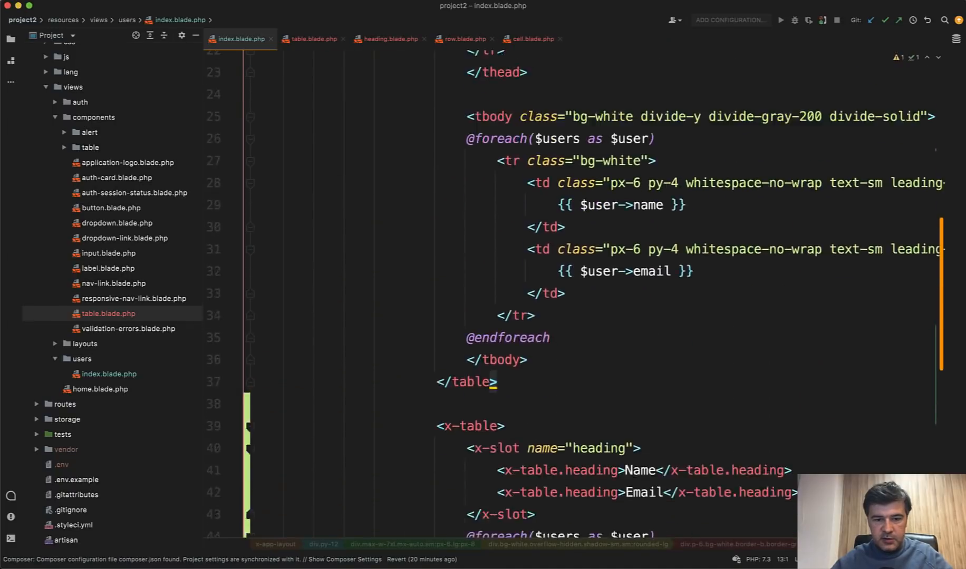
scroll("down", 3)
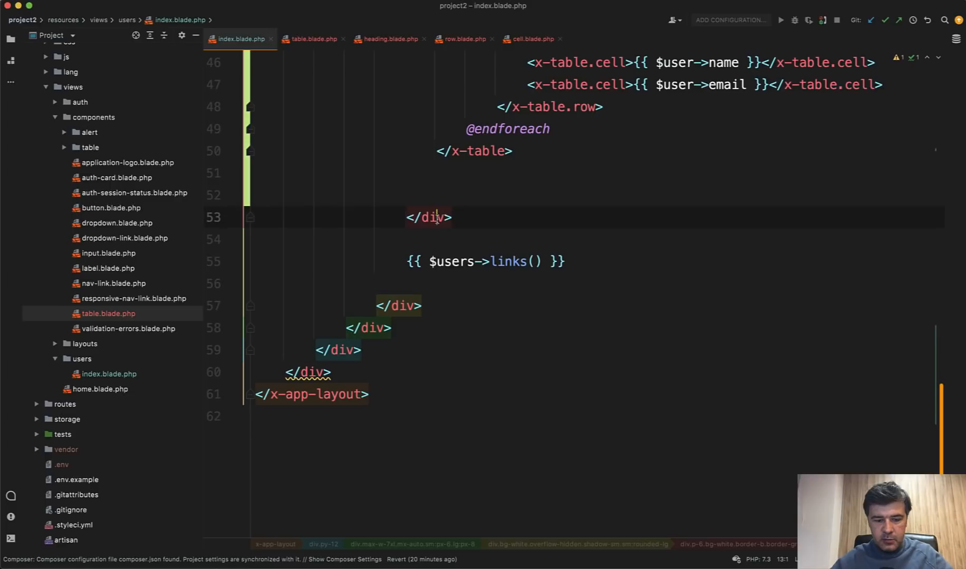
left_click(311, 39)
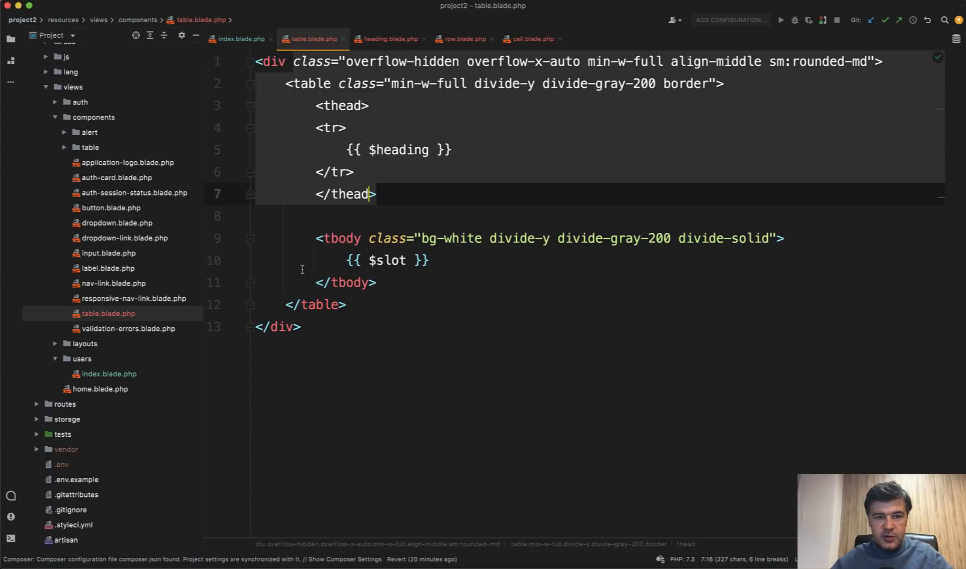
left_click(317, 282)
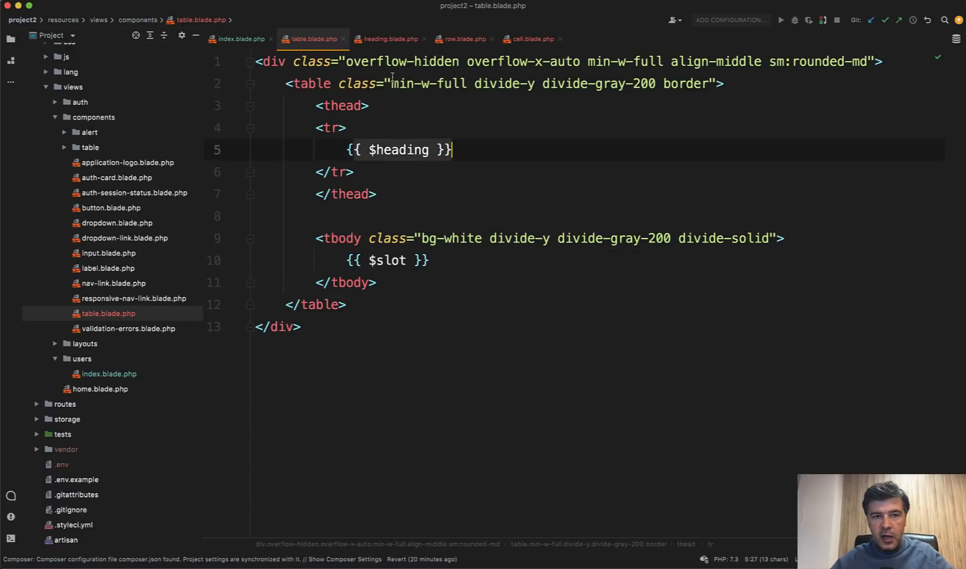
left_click(239, 39)
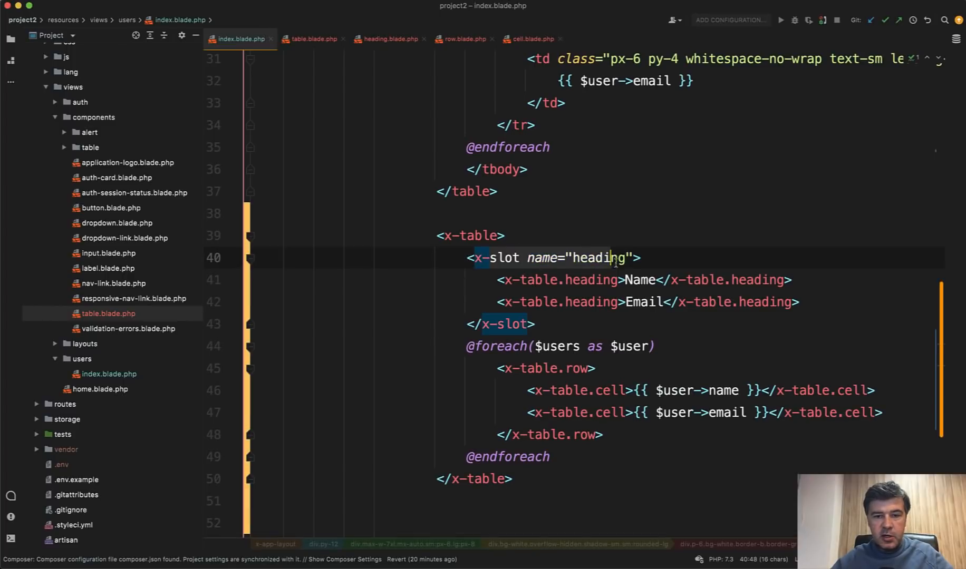
left_click(312, 39)
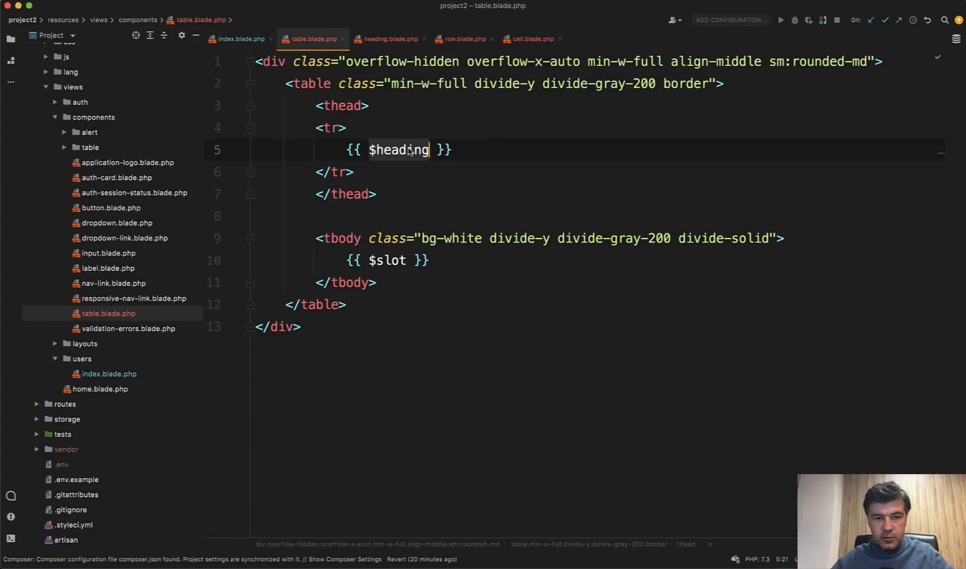
left_click(240, 39)
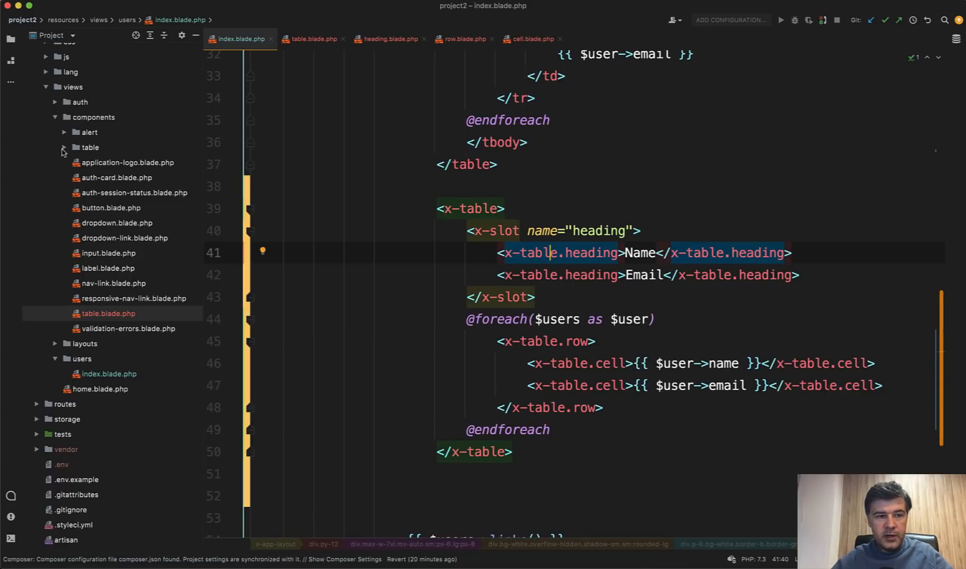
Reveal heading.blade.php and row.blade.php under components/table, then review the cell component usage.
left_click(90, 148)
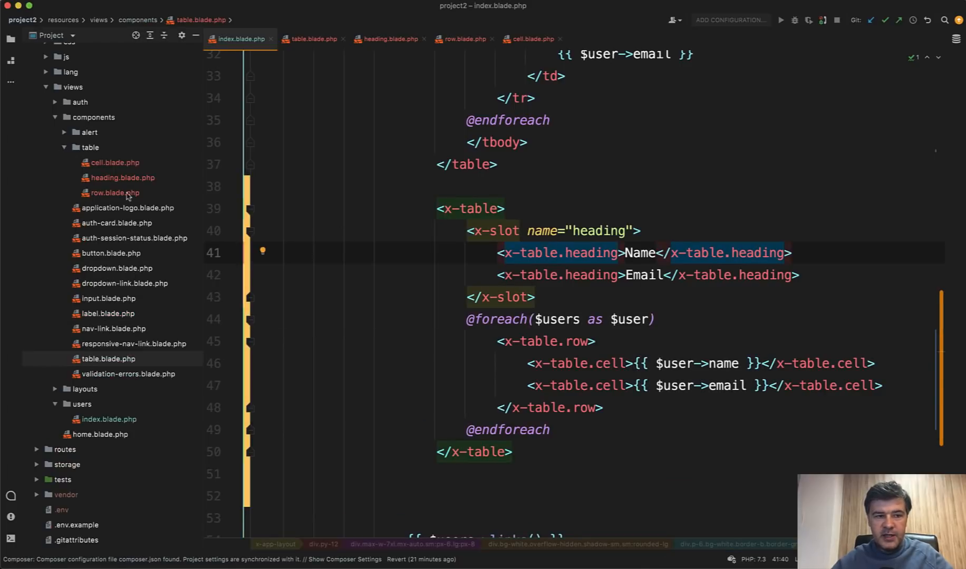
left_click(121, 177)
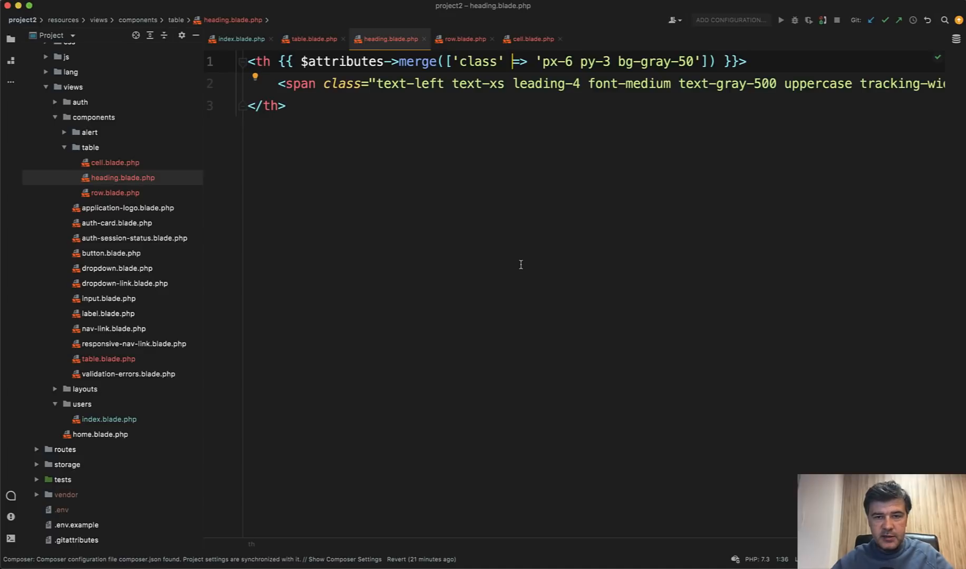
scroll("right", 3)
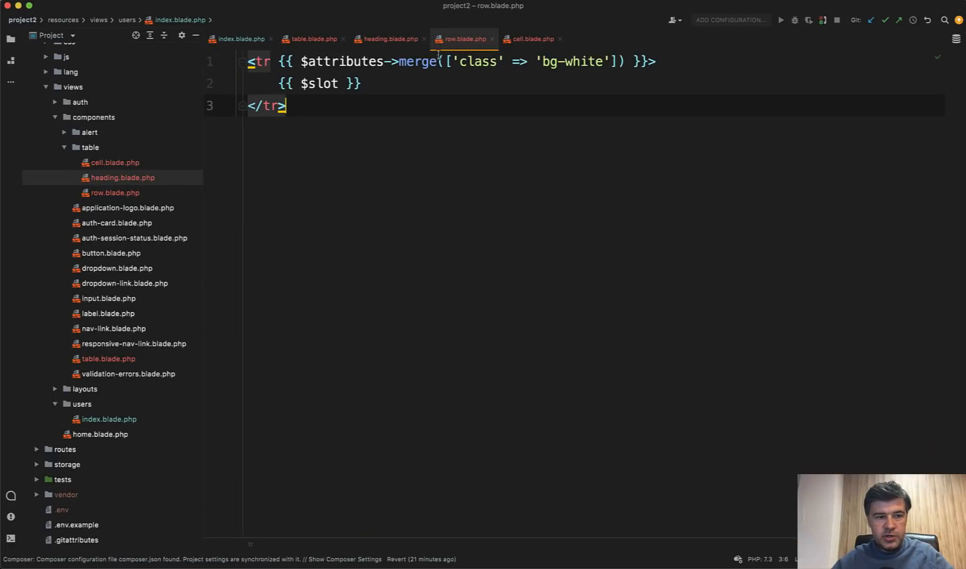
left_click(117, 192)
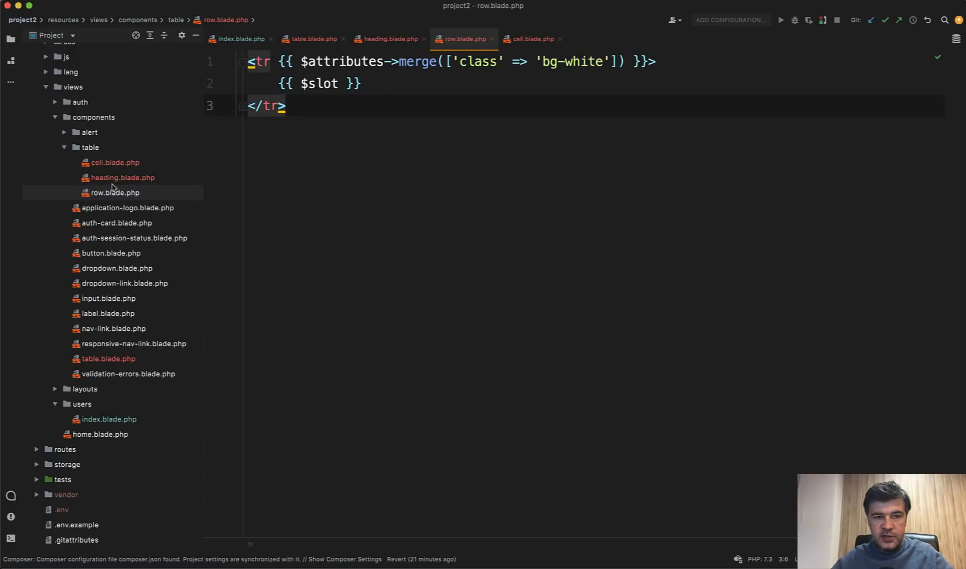
mouse_move(350, 171)
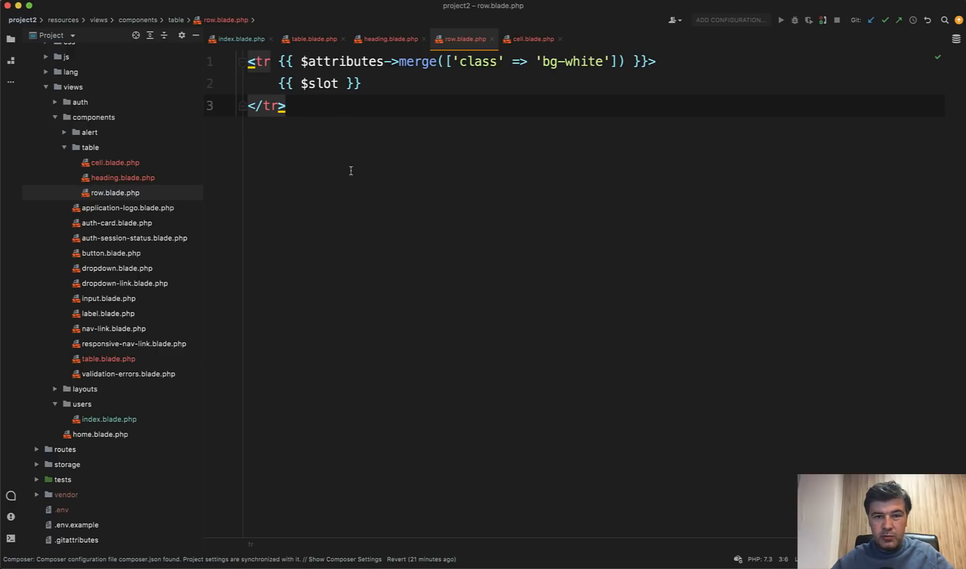
mouse_move(450, 108)
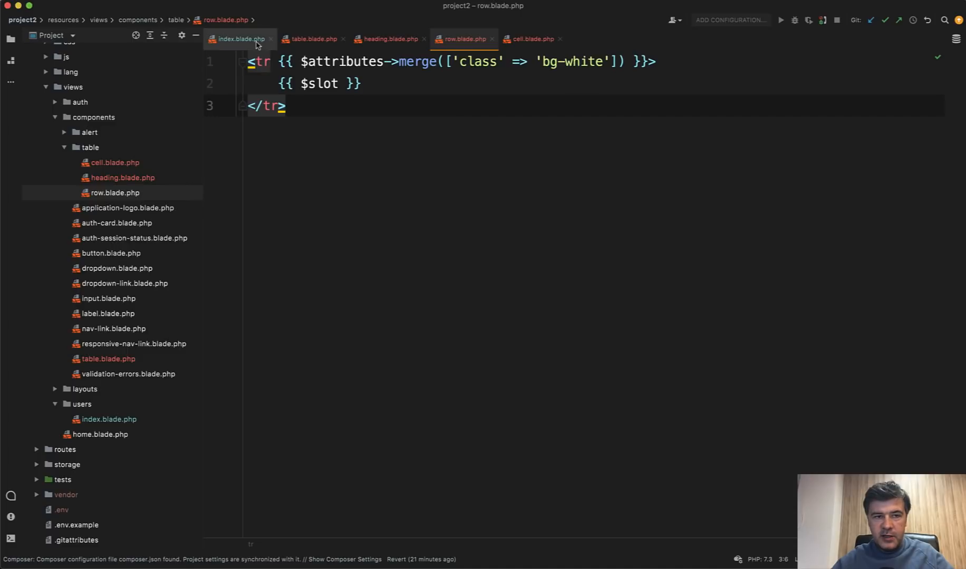
left_click(239, 39)
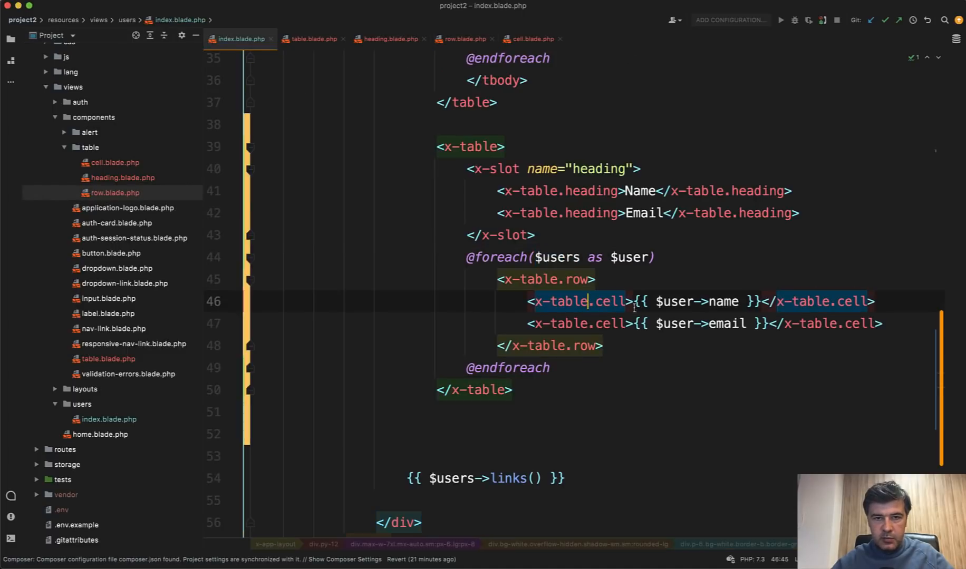
left_click(528, 39)
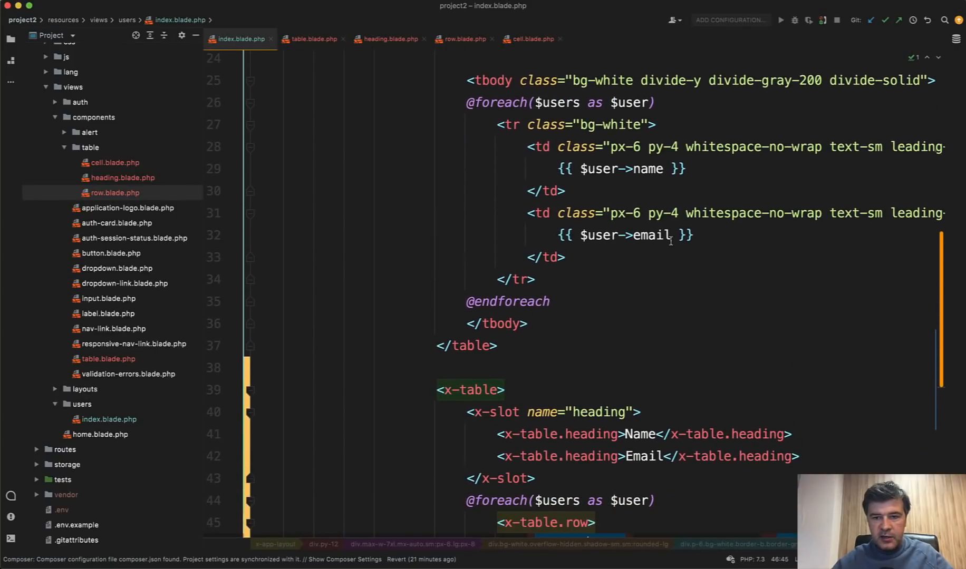
Scroll past the old table and review table.blade.php before returning to the users index.
scroll("down", 3)
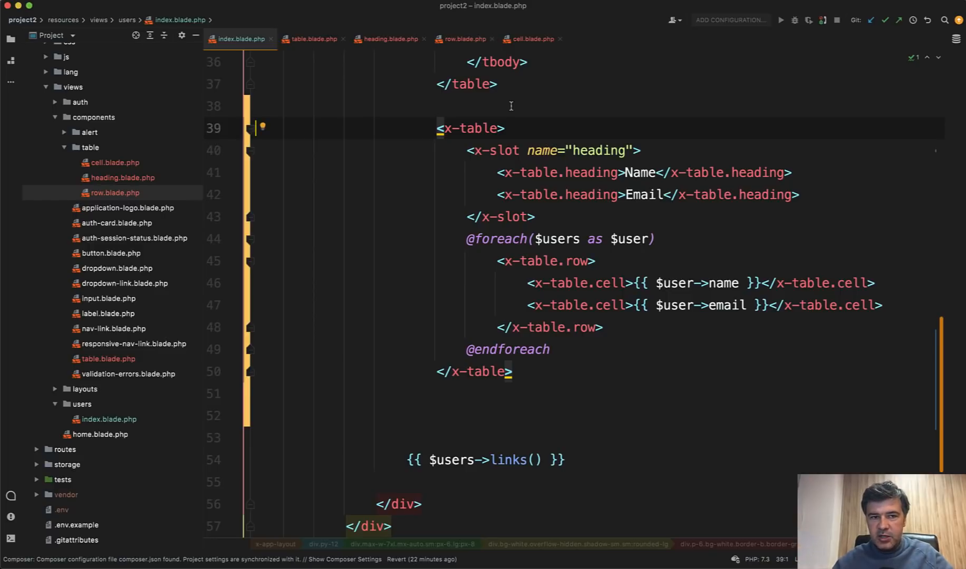
left_click(311, 39)
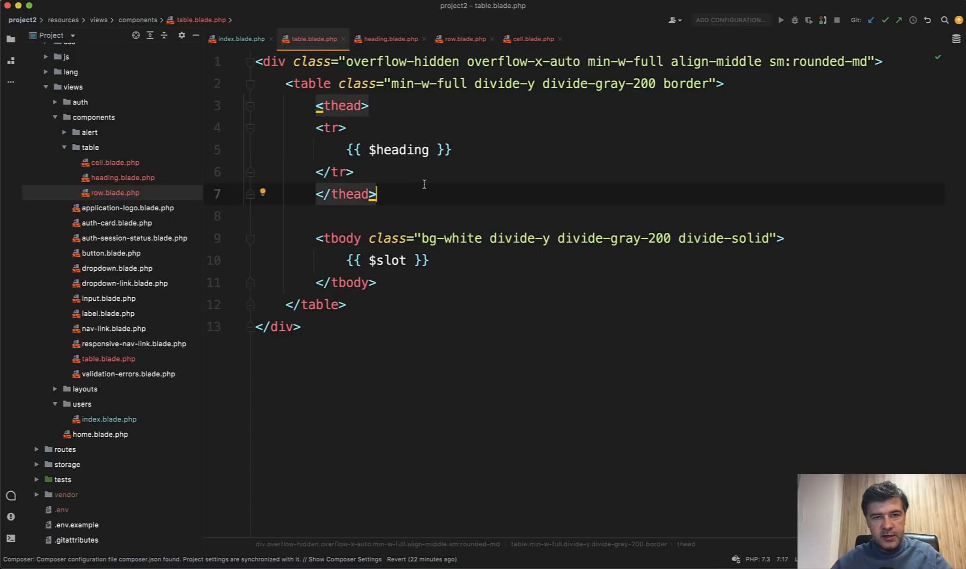
left_click(240, 39)
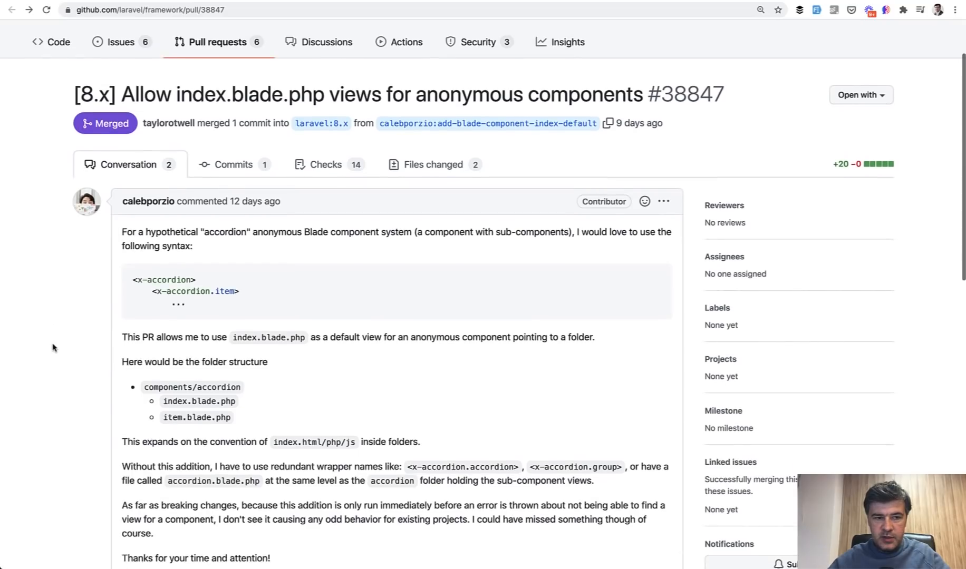
mouse_move(63, 362)
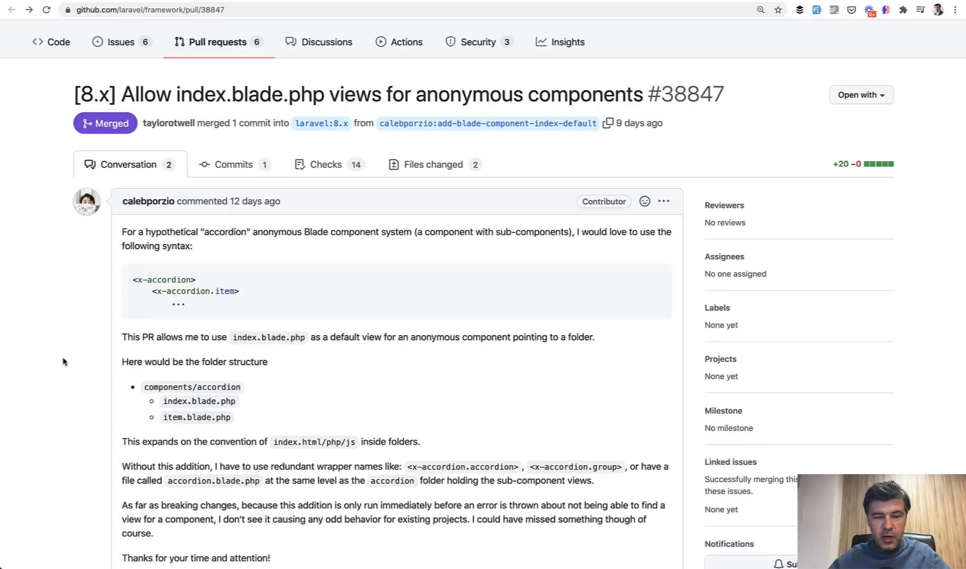
Scroll through the description of merged Laravel pull request #38847.
scroll("down", 3)
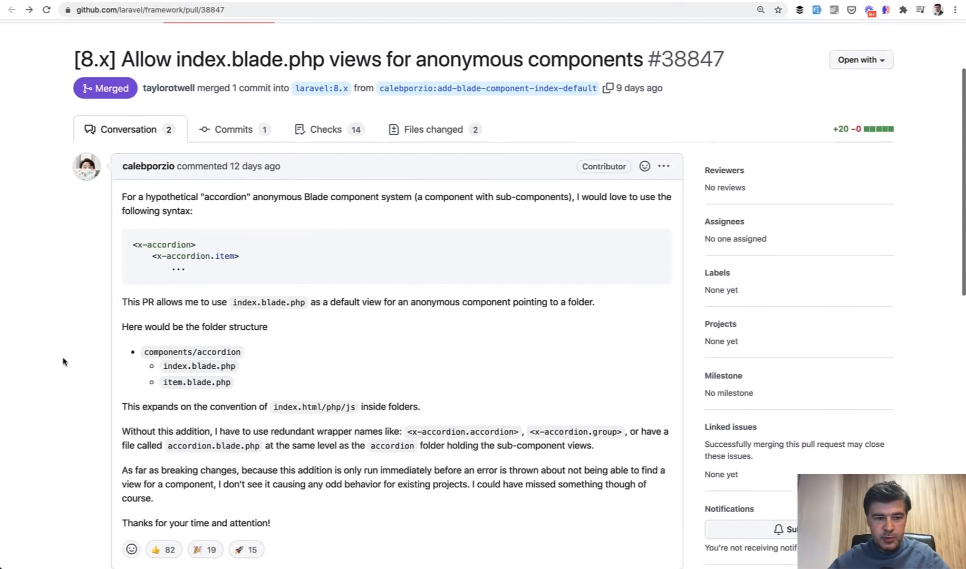
scroll("down", 3)
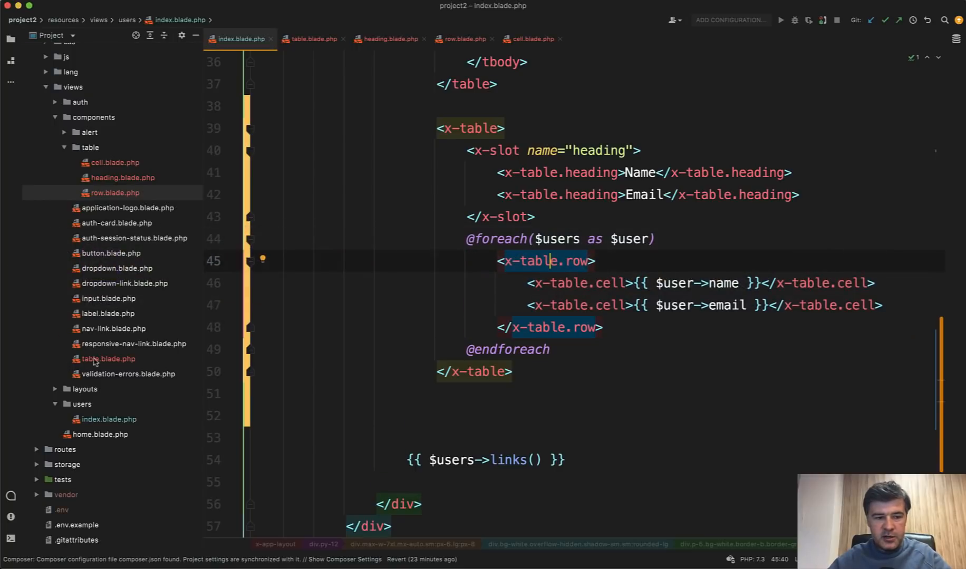
Move table.blade.php into components/table and rename it index.blade.php.
left_click(108, 358)
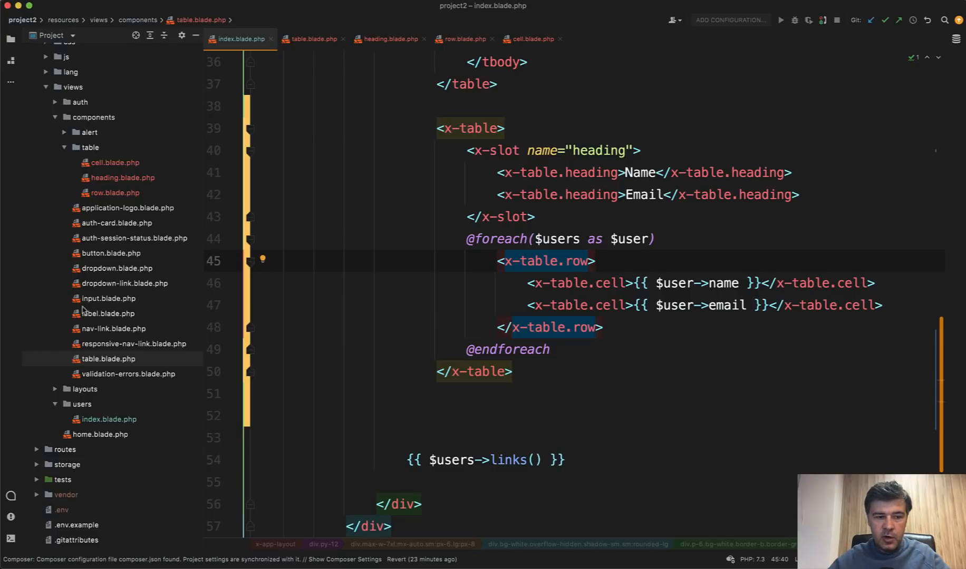
mouse_move(90, 368)
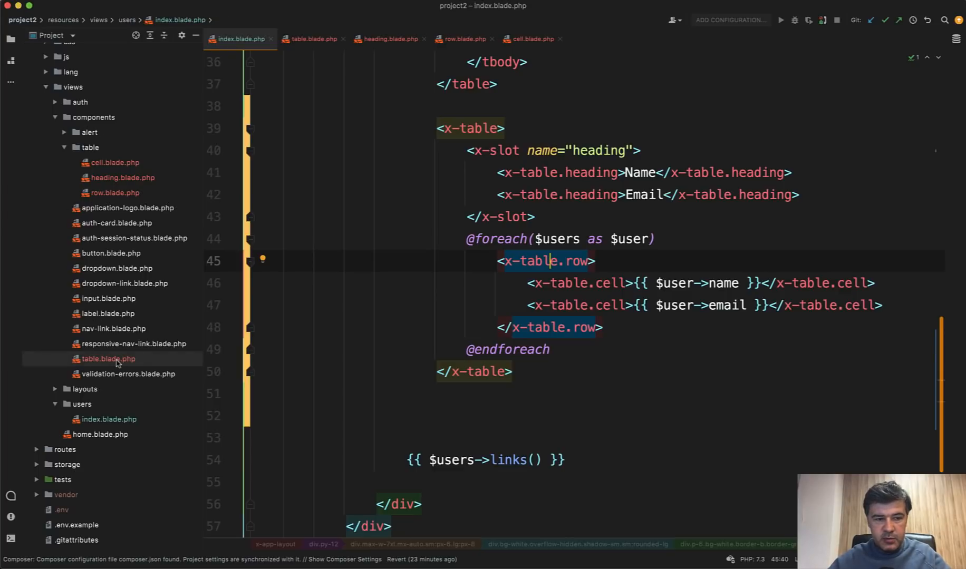
left_click(314, 39)
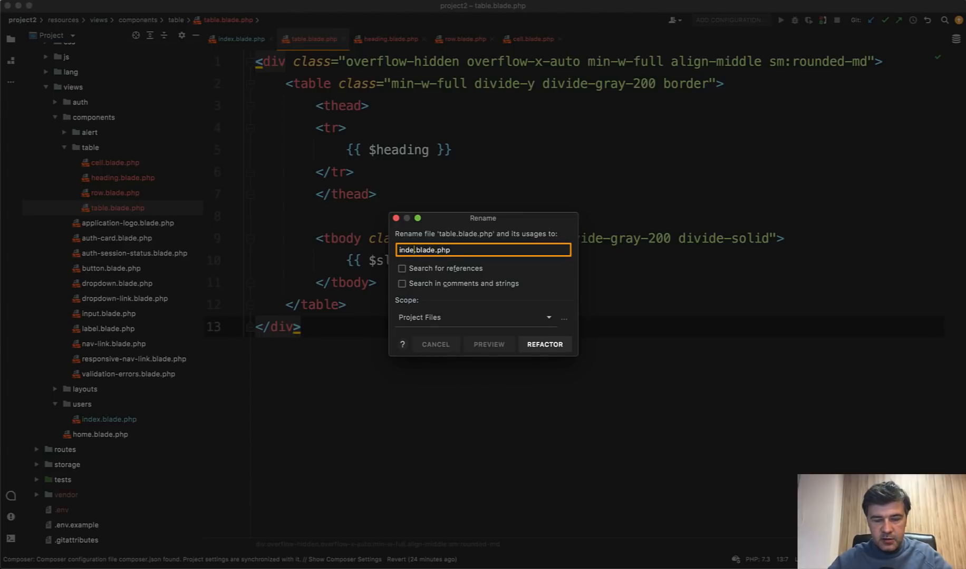
left_click(543, 344)
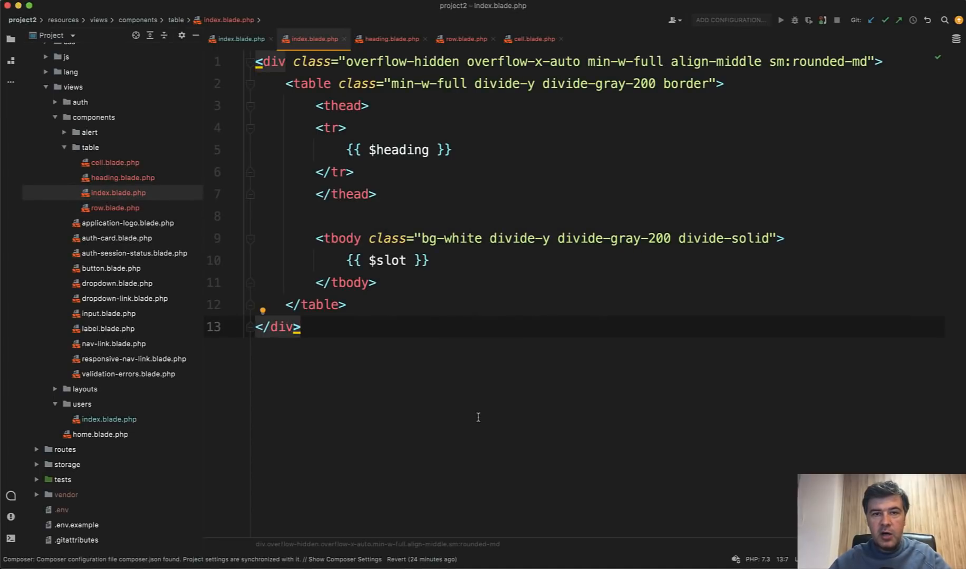
mouse_move(194, 267)
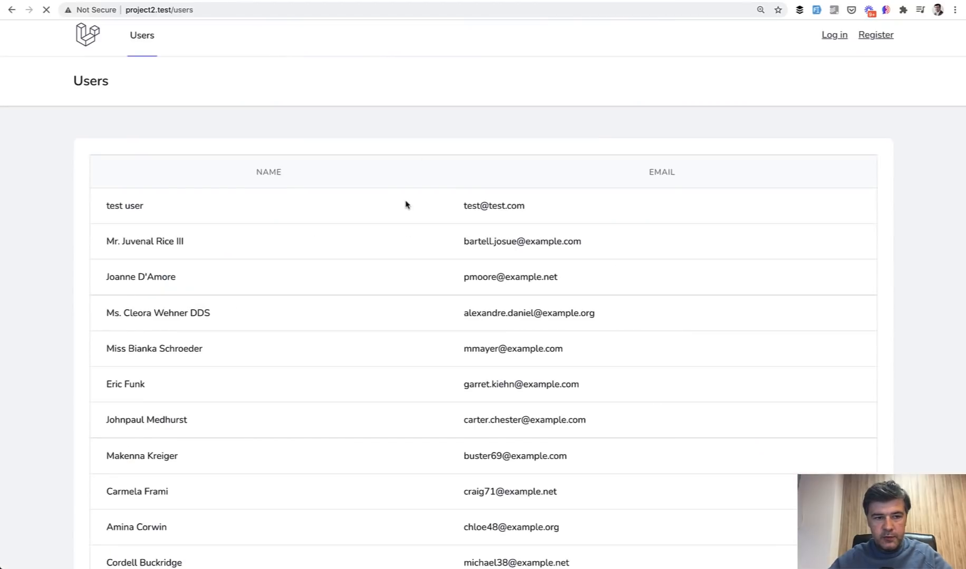
Scroll the reloaded project2.test/users page to compare both name/email tables.
scroll("down", 3)
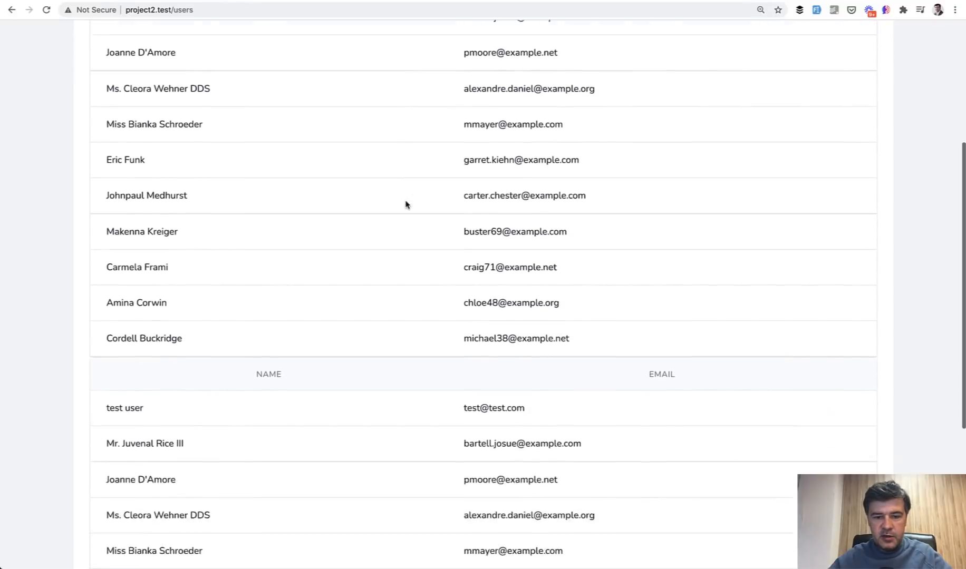
scroll("up", 3)
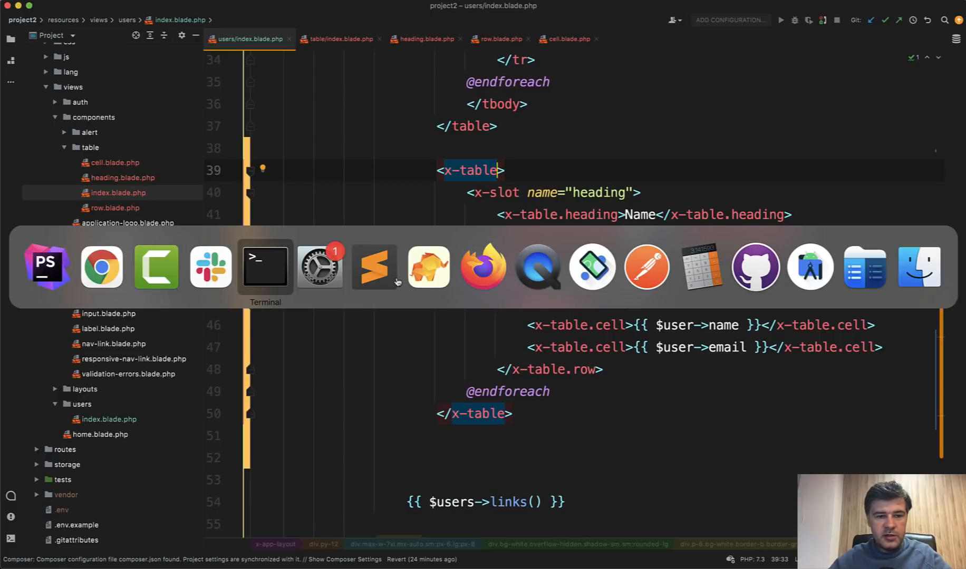
Run php artisan --version in Terminal to confirm Laravel Framework 8.62.0.
left_click(264, 267)
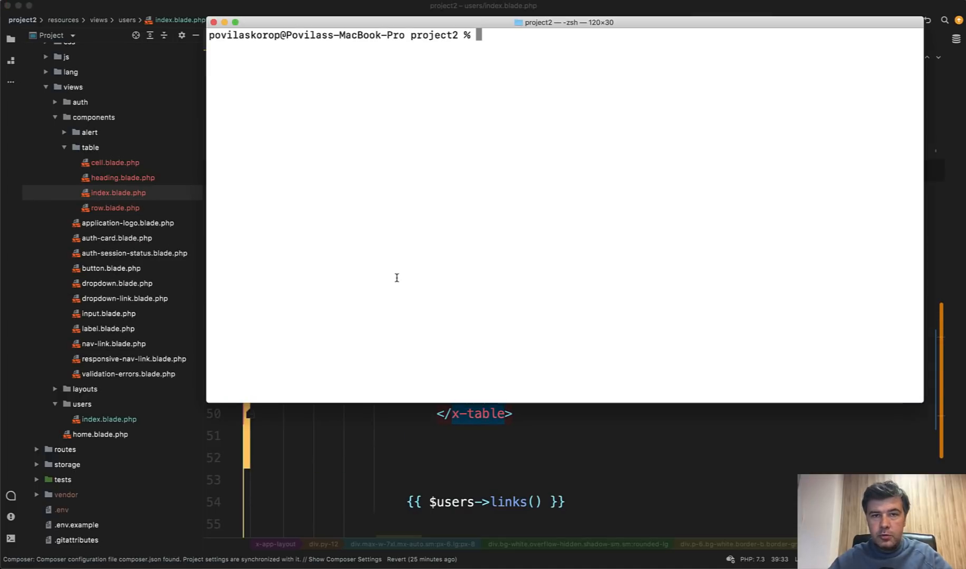
type("php artisan")
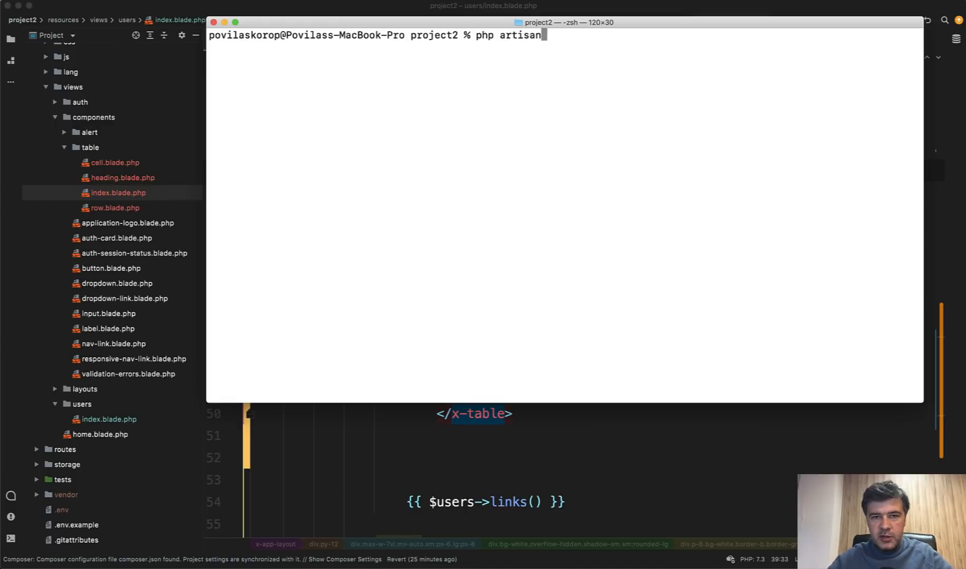
type("--version")
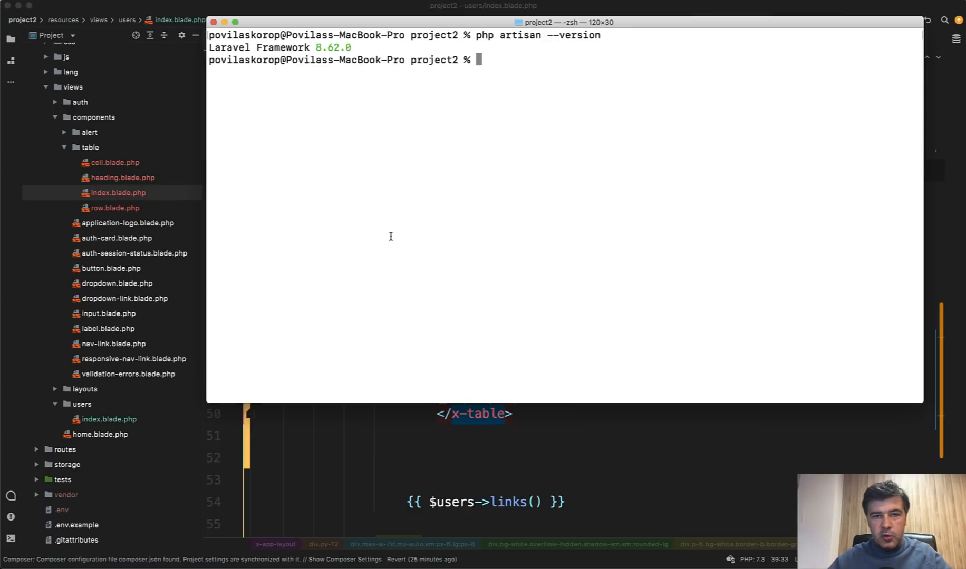
Run composer update laravel/framework to update the framework package.
type("composer update")
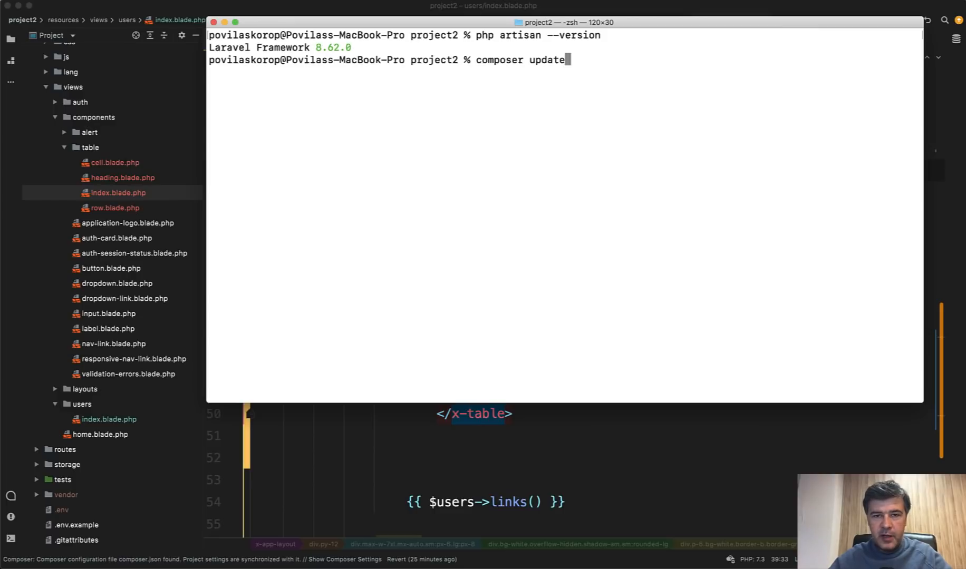
type("laravel/fra")
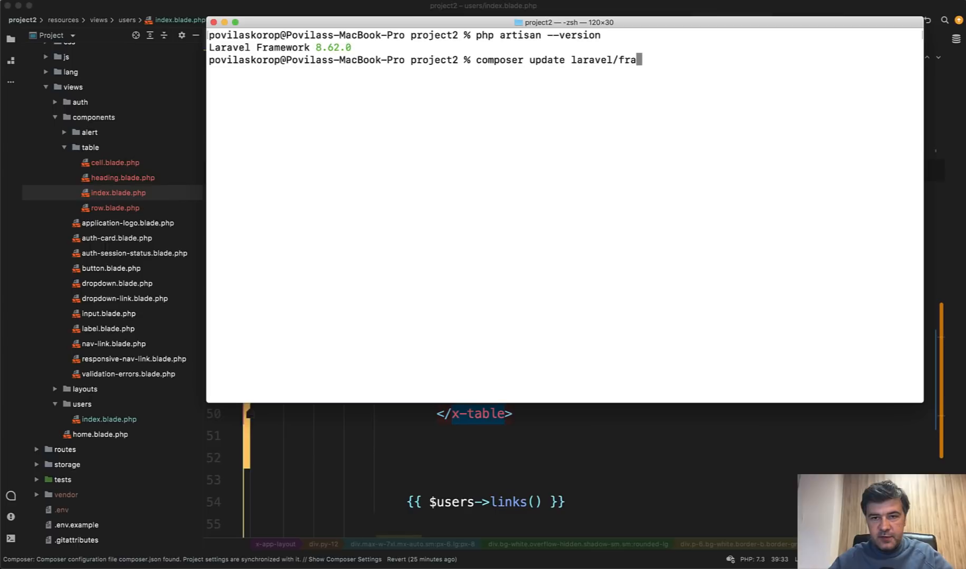
type("mework")
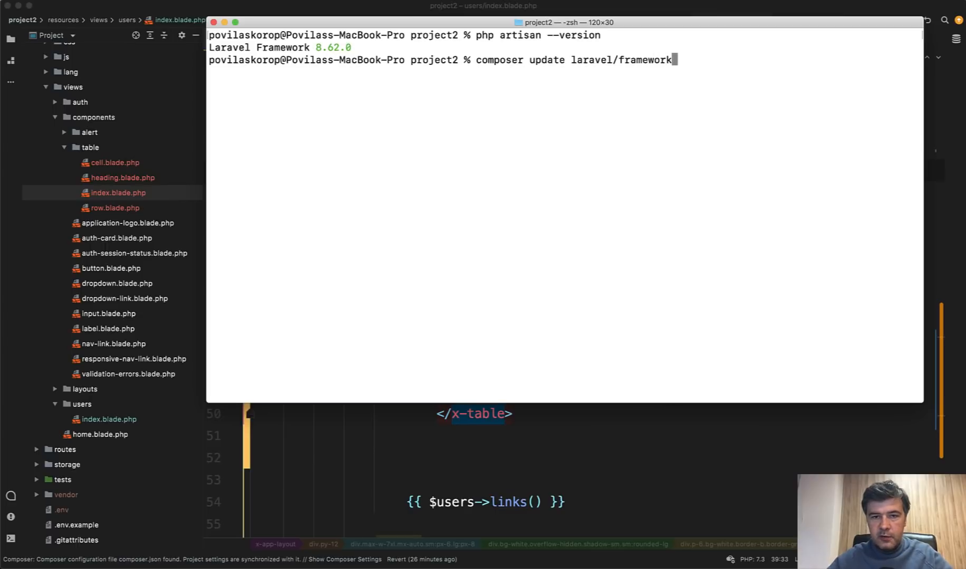
key("Return")
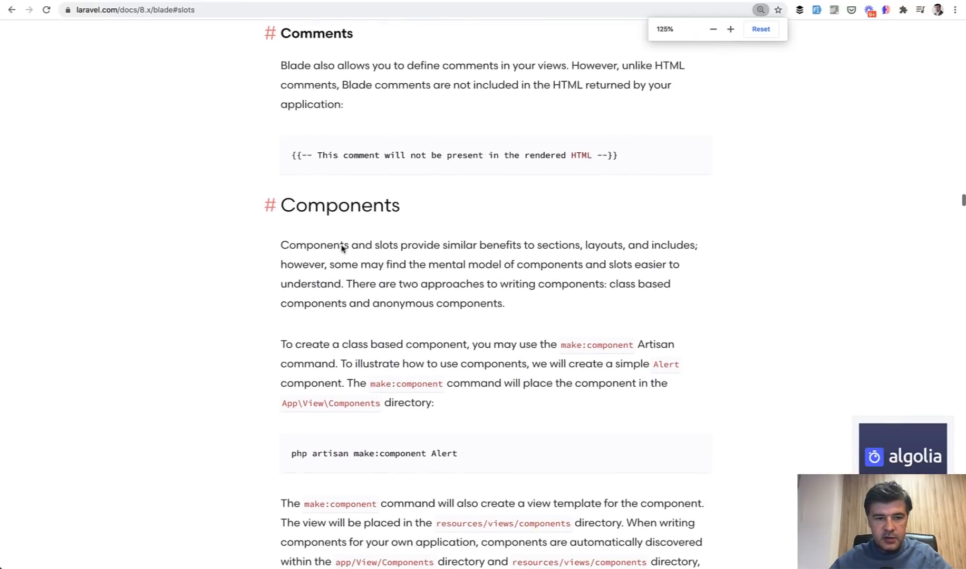
Scroll the Laravel 8.x Blade docs down to Passing Data To Components.
scroll("down", 3)
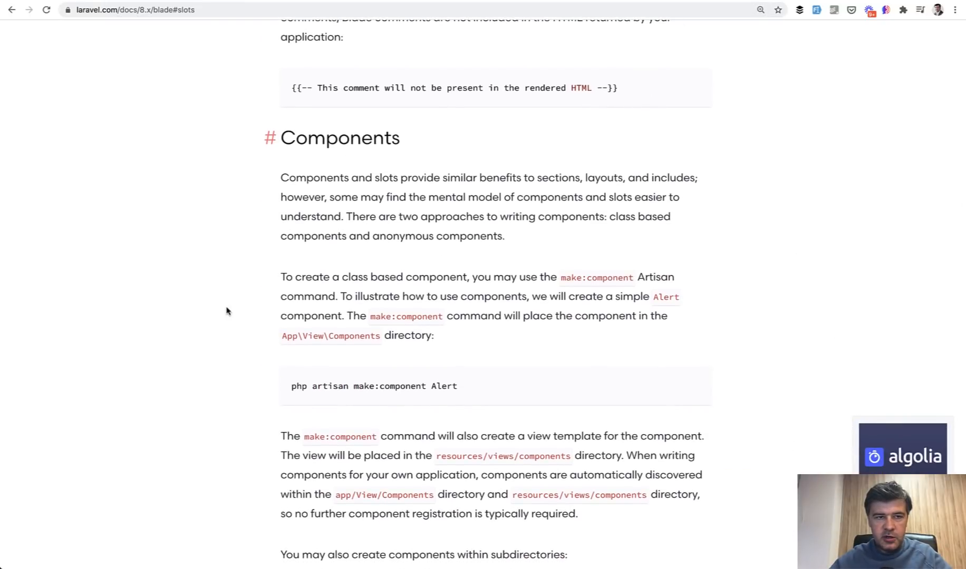
scroll("down", 3)
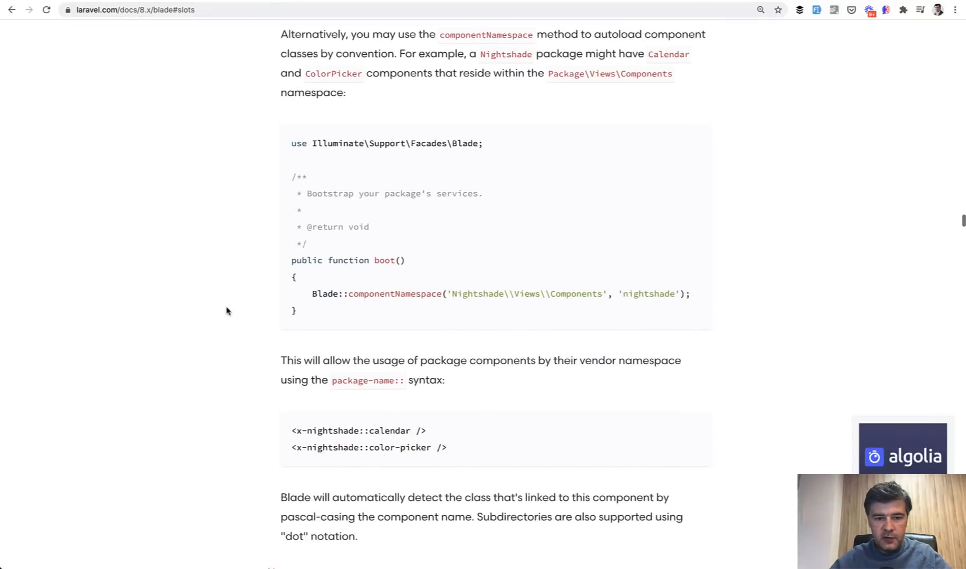
scroll("down", 3)
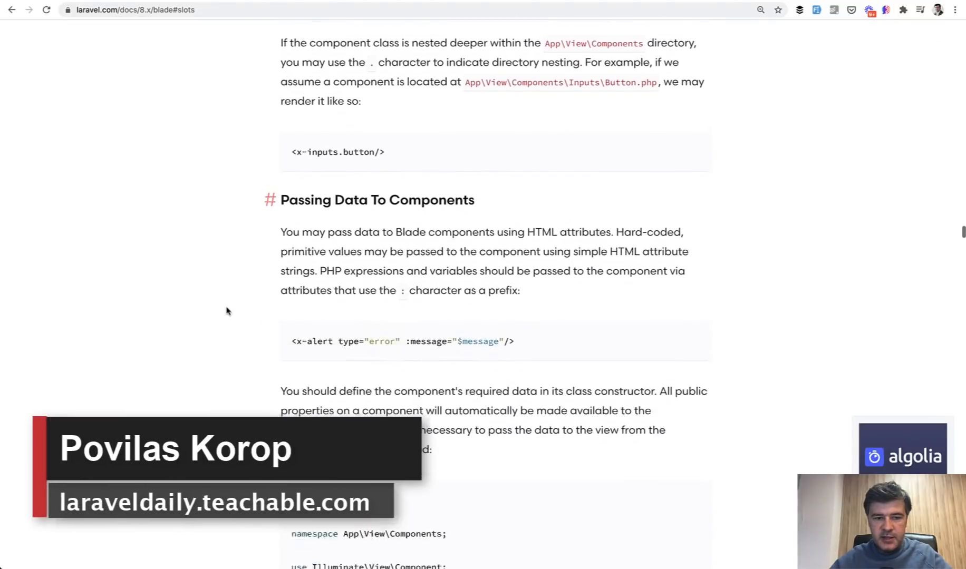
scroll("down", 3)
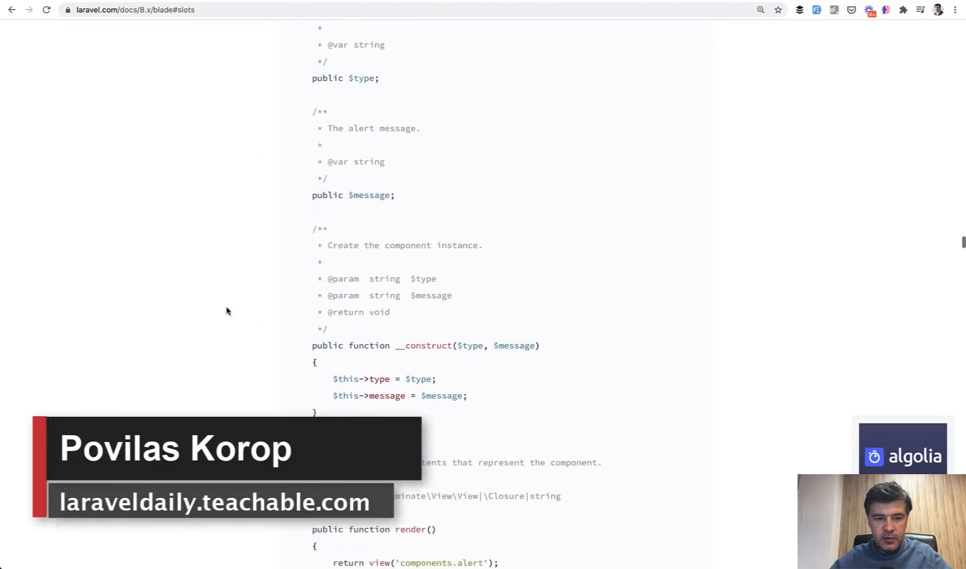
scroll("down", 3)
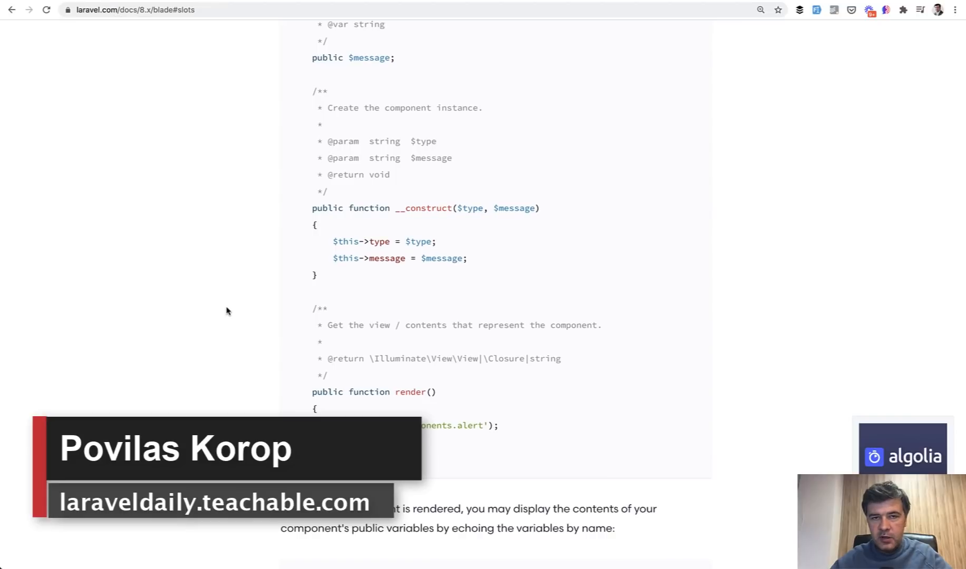